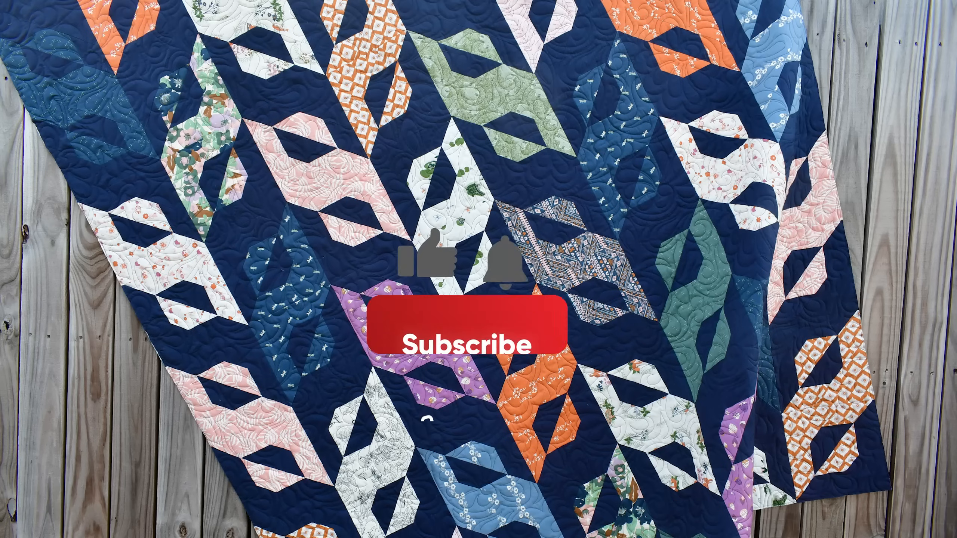
{"action": "left_click", "coordinate": [463, 329]}
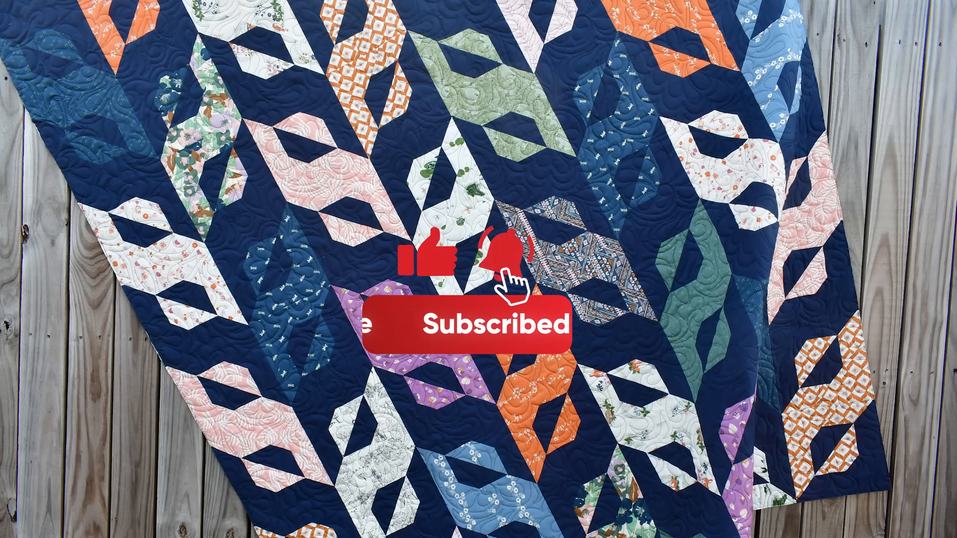